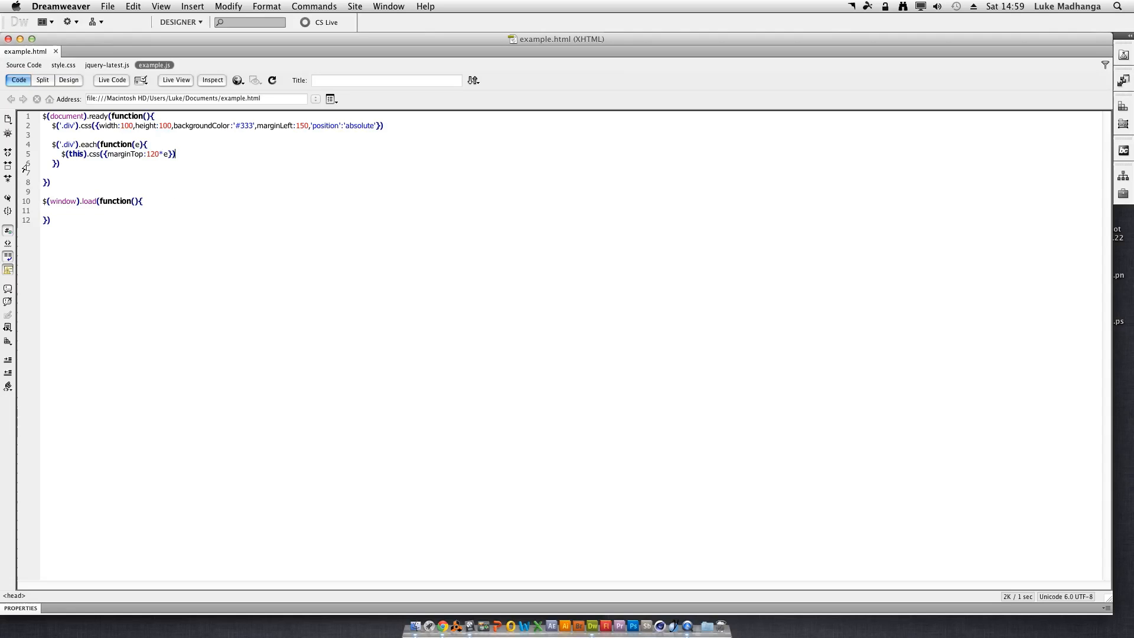
- Wrap the existing css and each code in a /* ... */ block comment
{"action": "type", "text": "/*"}
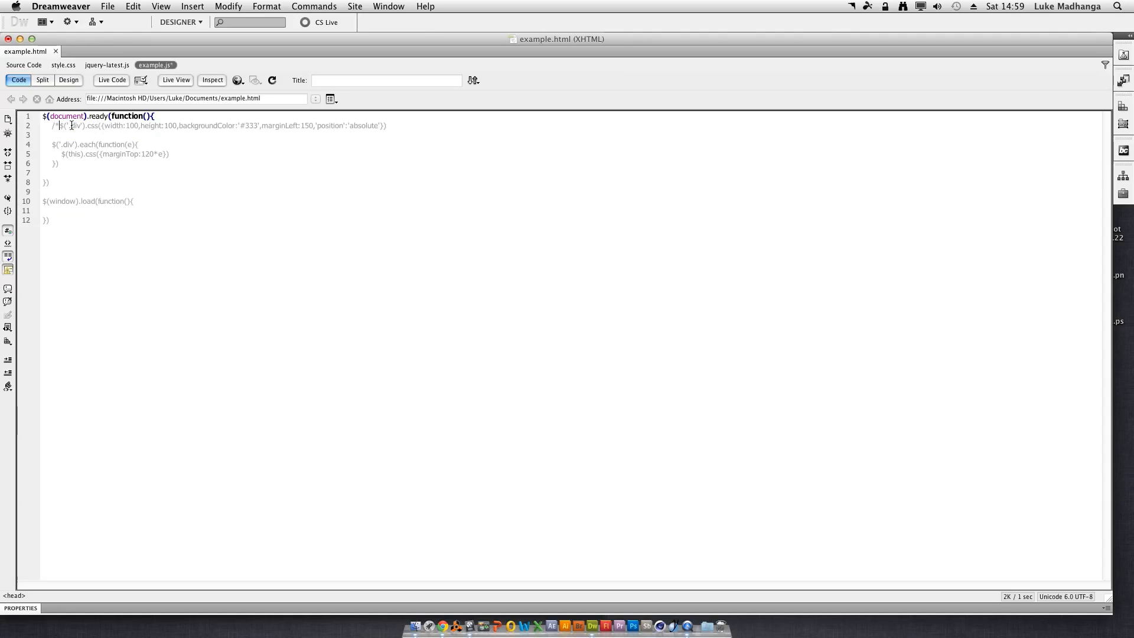
{"action": "type", "text": "*/"}
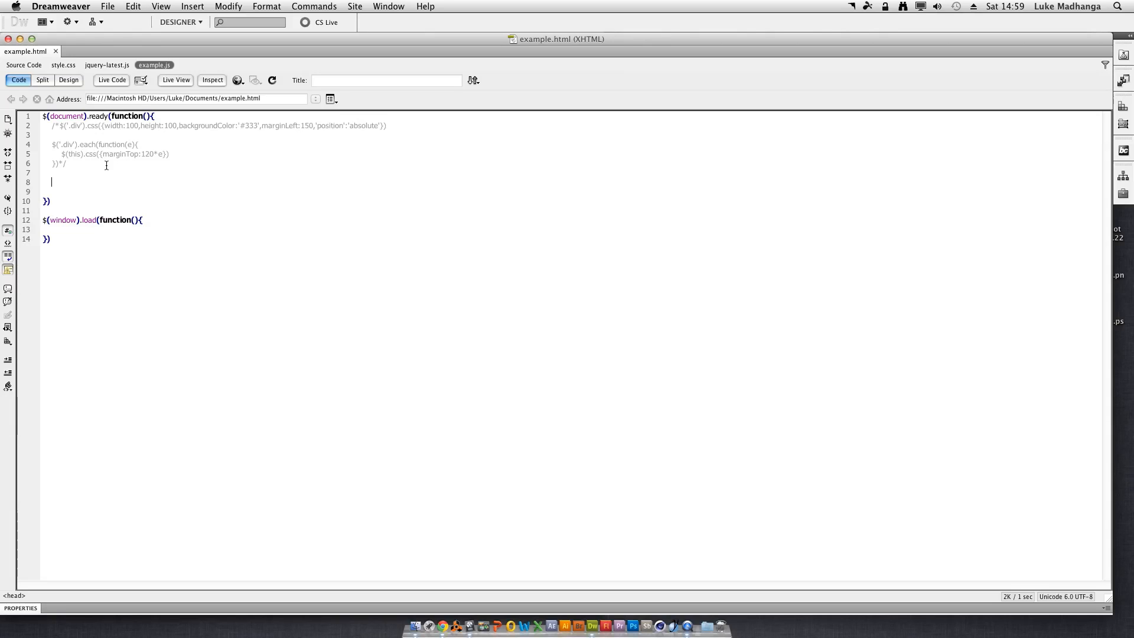
- Declare var m = window.matchMedia("(max-width:480px)") inside the ready function
{"action": "type", "text": "var"}
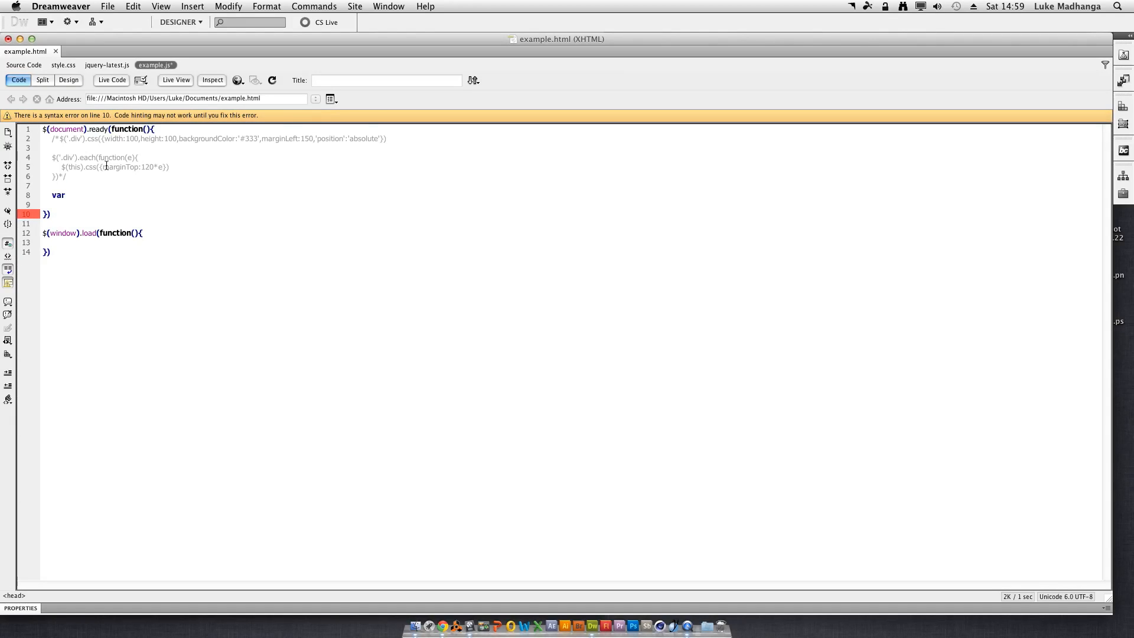
{"action": "type", "text": "m"}
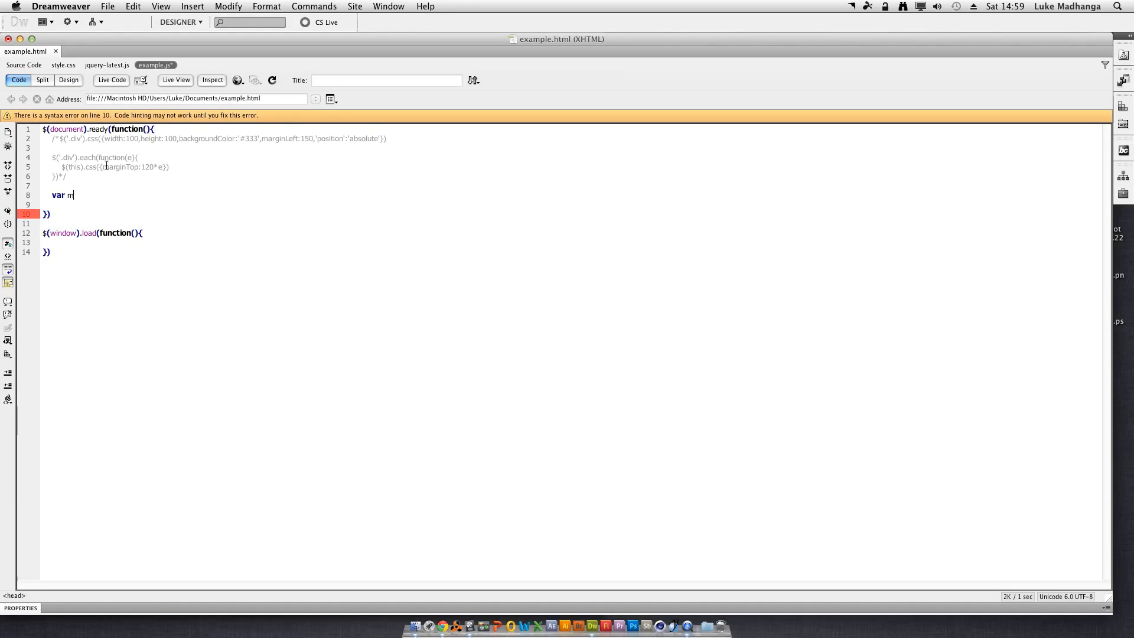
{"action": "type", "text": "=w"}
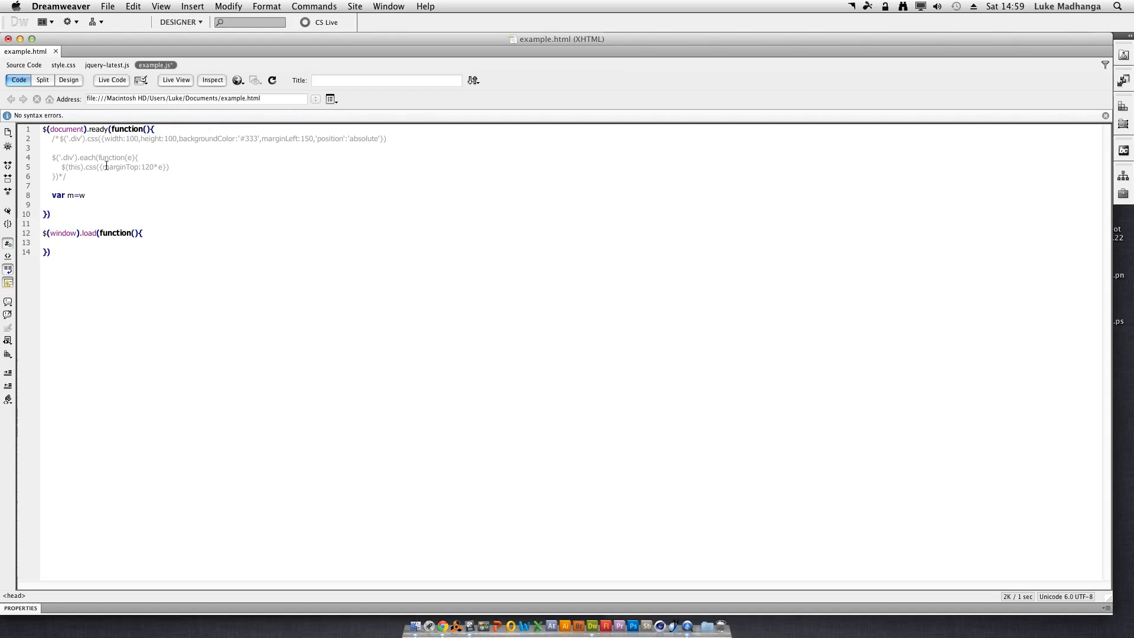
{"action": "type", "text": "indow"}
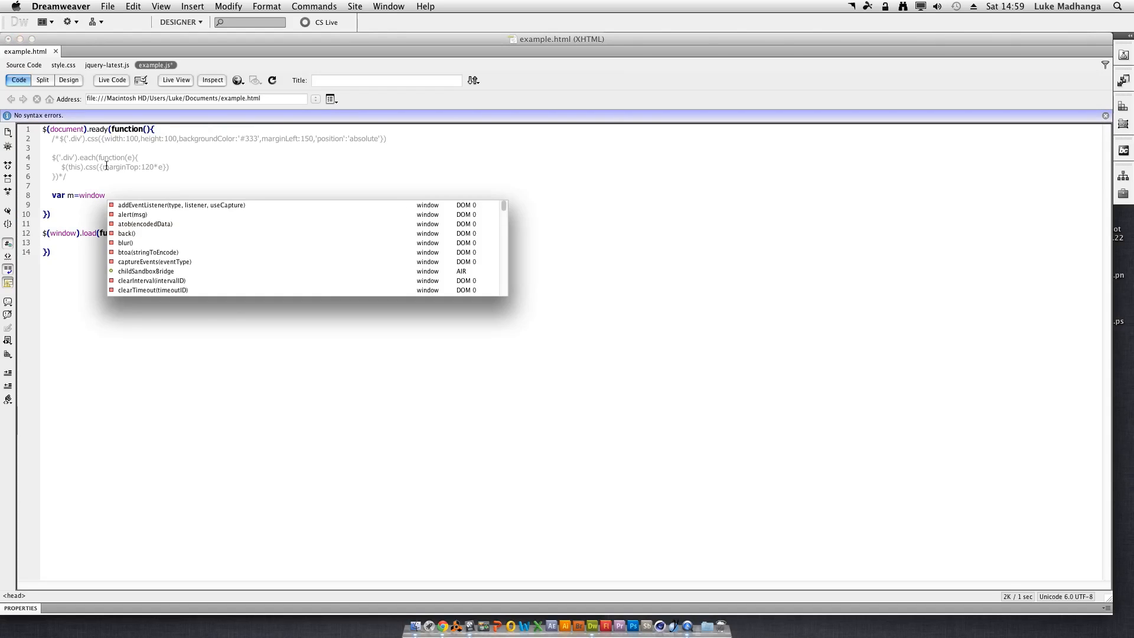
{"action": "type", "text": ".match"}
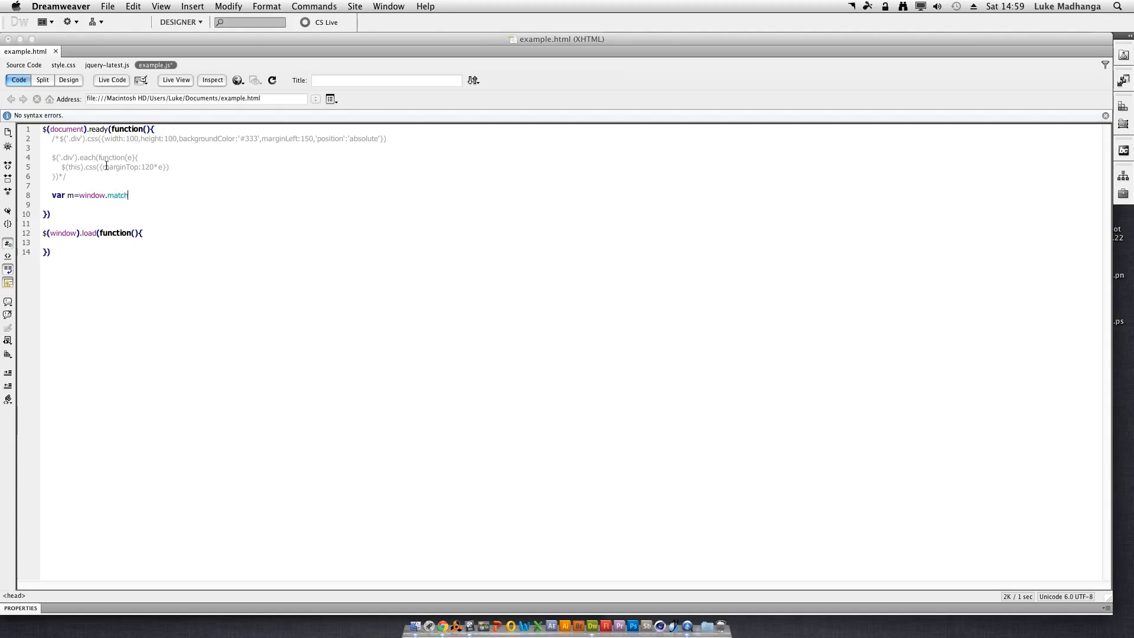
{"action": "type", "text": "Me"}
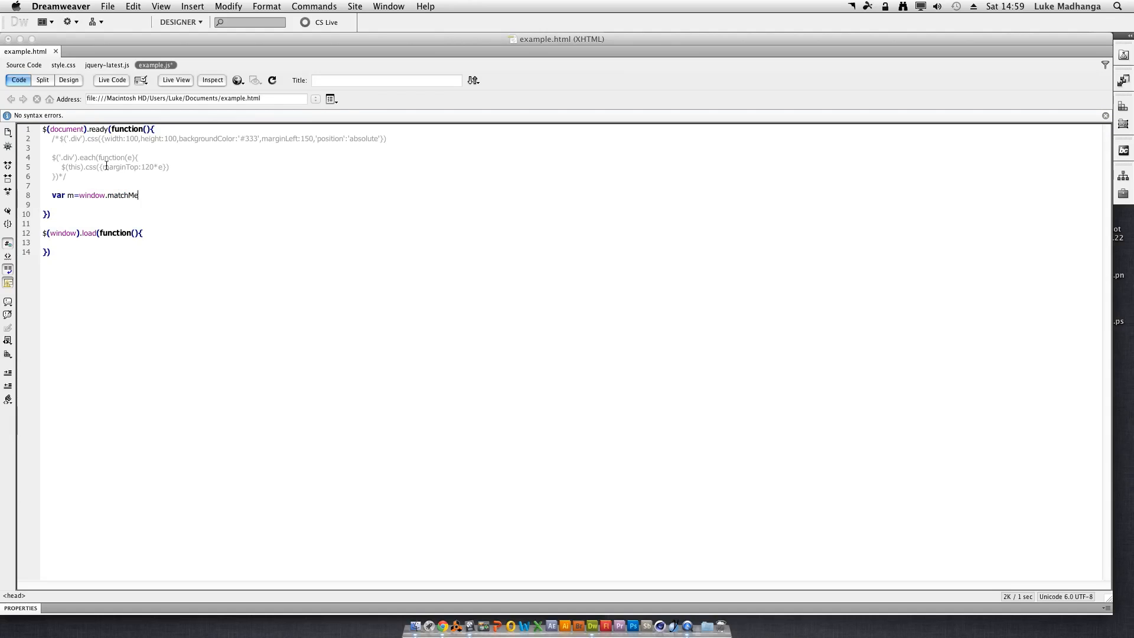
{"action": "type", "text": "dia"}
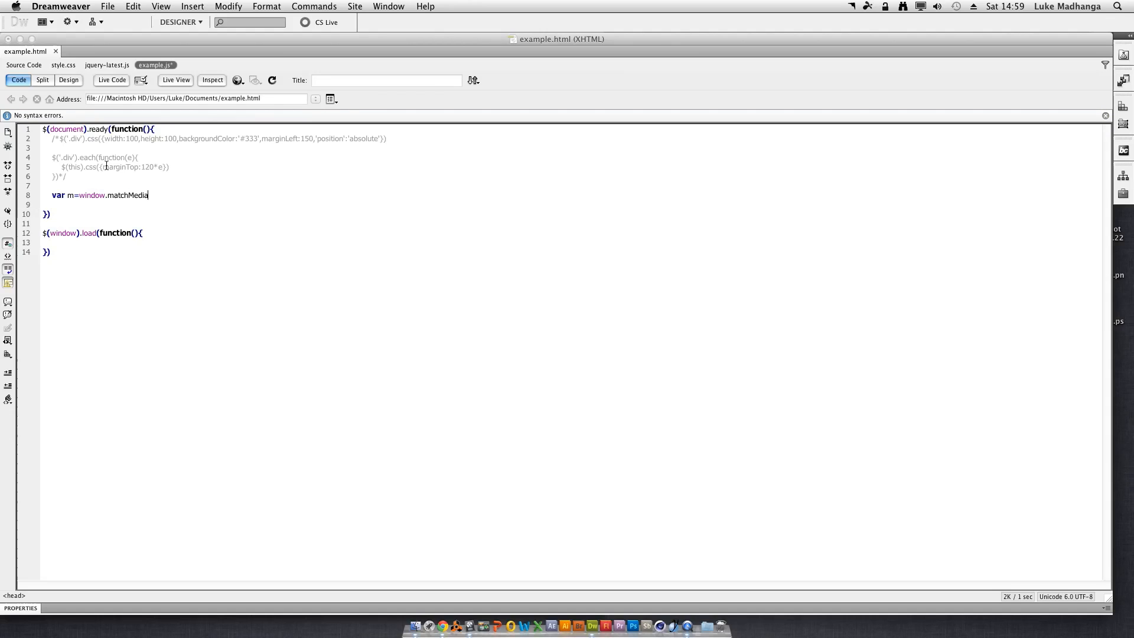
{"action": "type", "text": "()"}
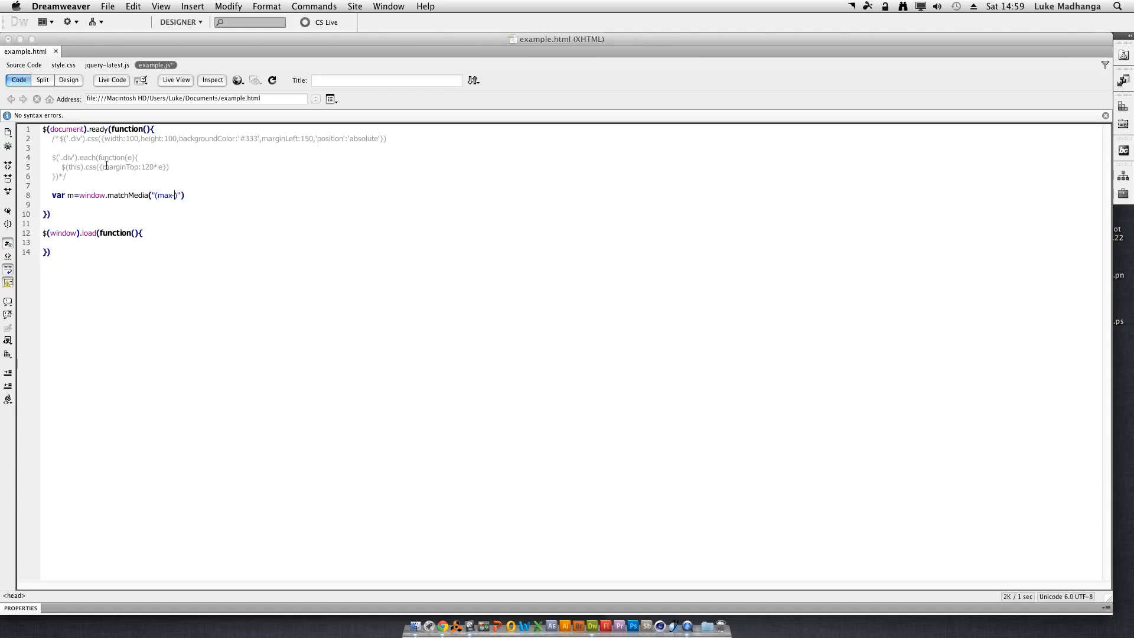
{"action": "type", "text": "-width)"}
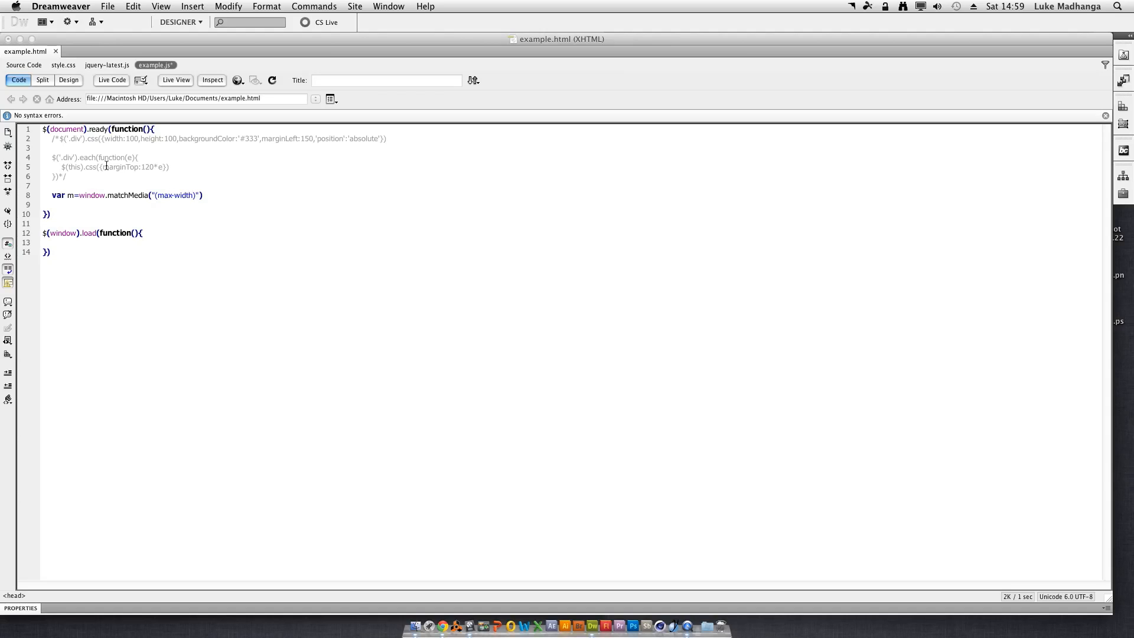
{"action": "type", "text": "480px"}
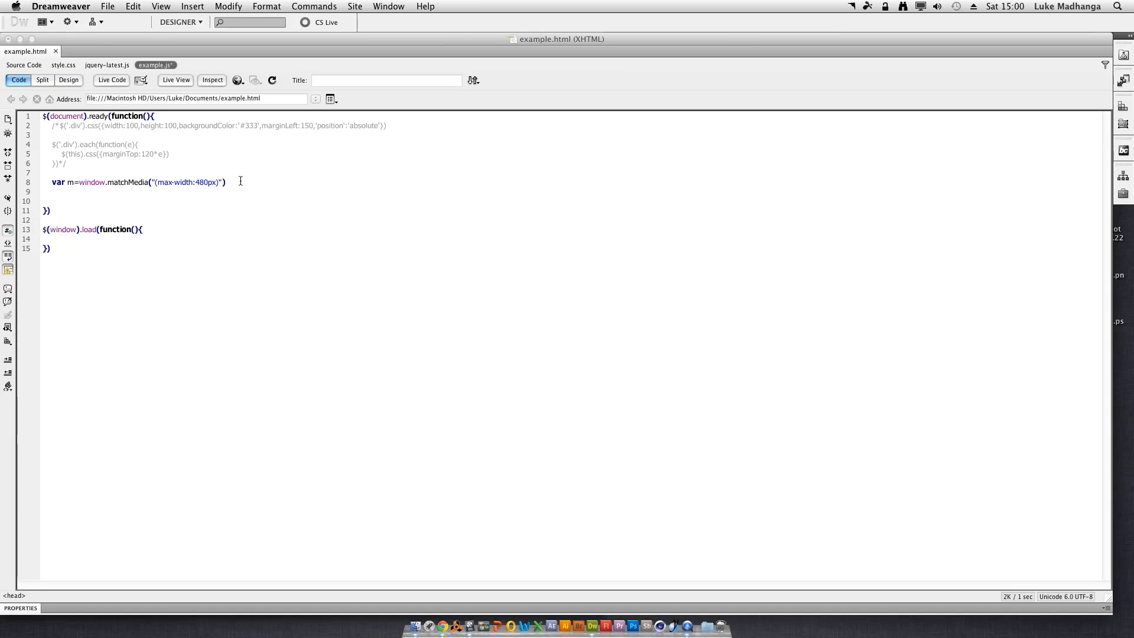
- Add console.log(m.matches); after the matchMedia declaration
{"action": "type", "text": "console"}
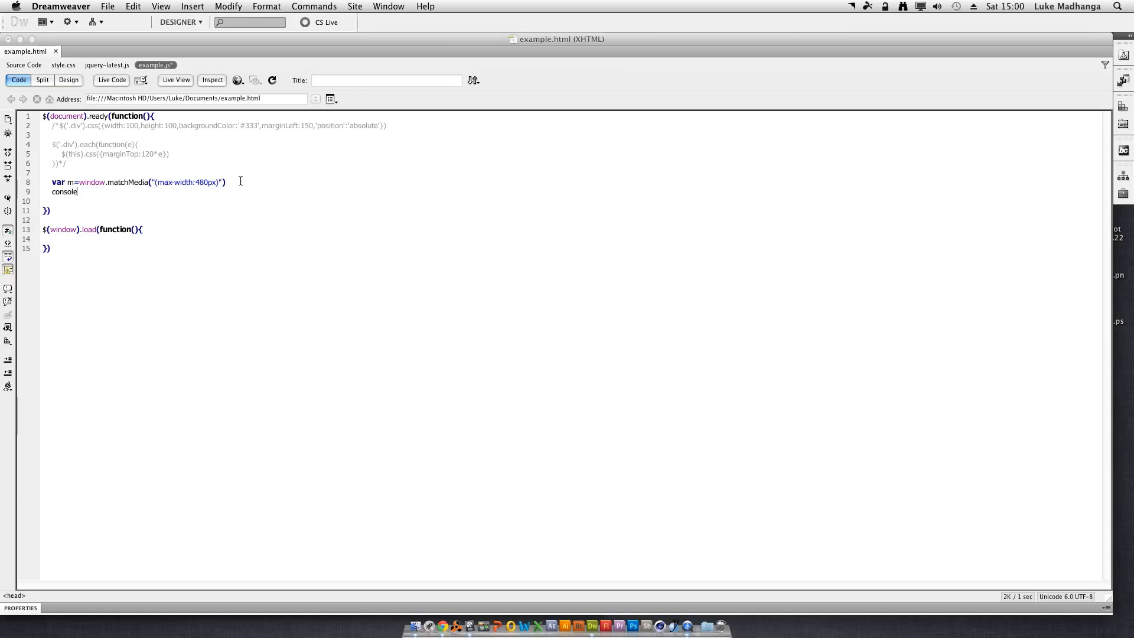
{"action": "type", "text": ".log()"}
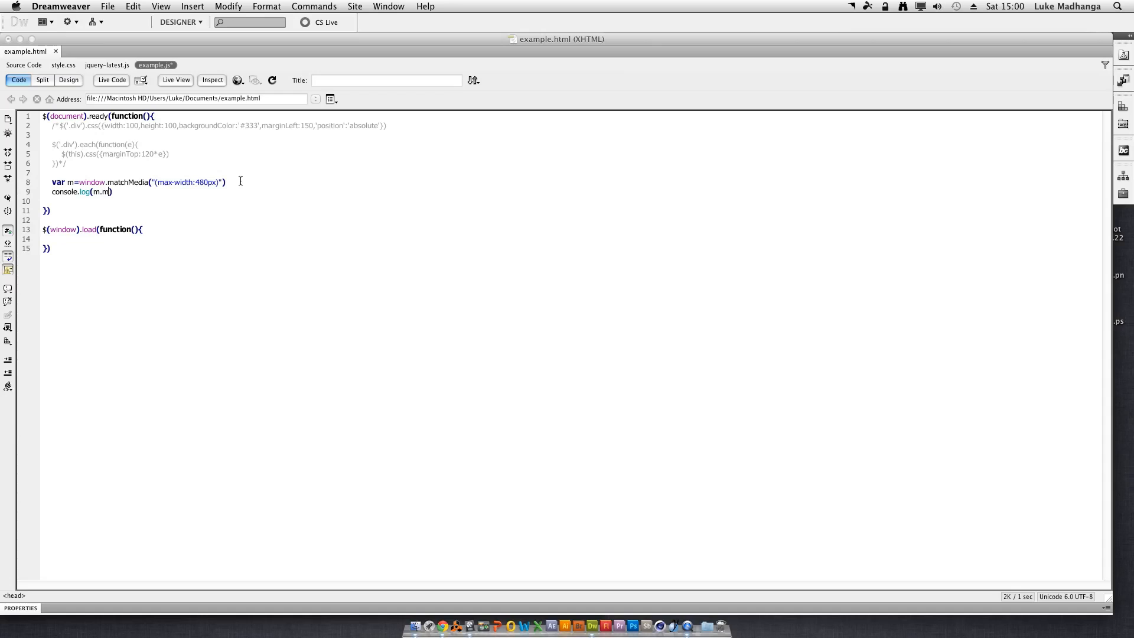
{"action": "type", "text": "atches"}
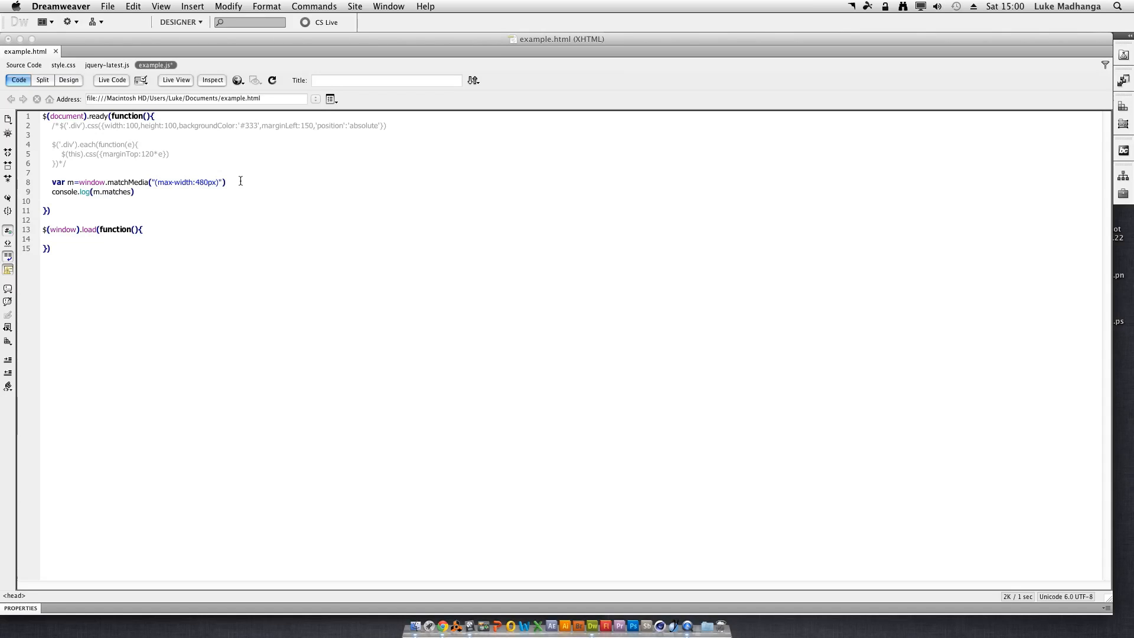
{"action": "type", "text": ";"}
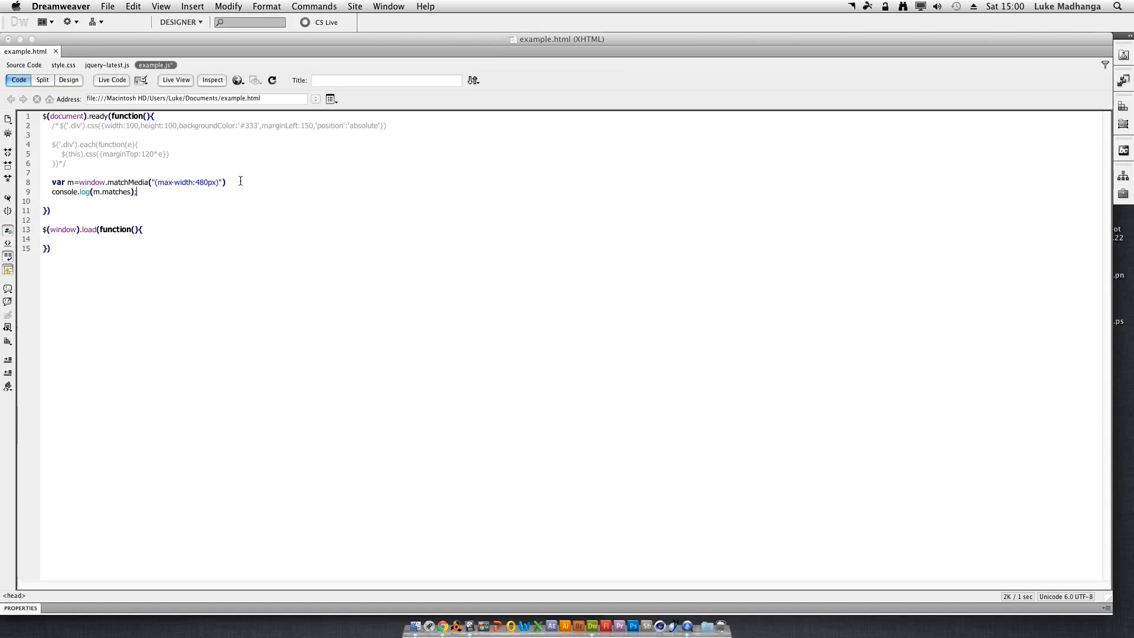
{"action": "mouse_move", "coordinate": [449, 625]}
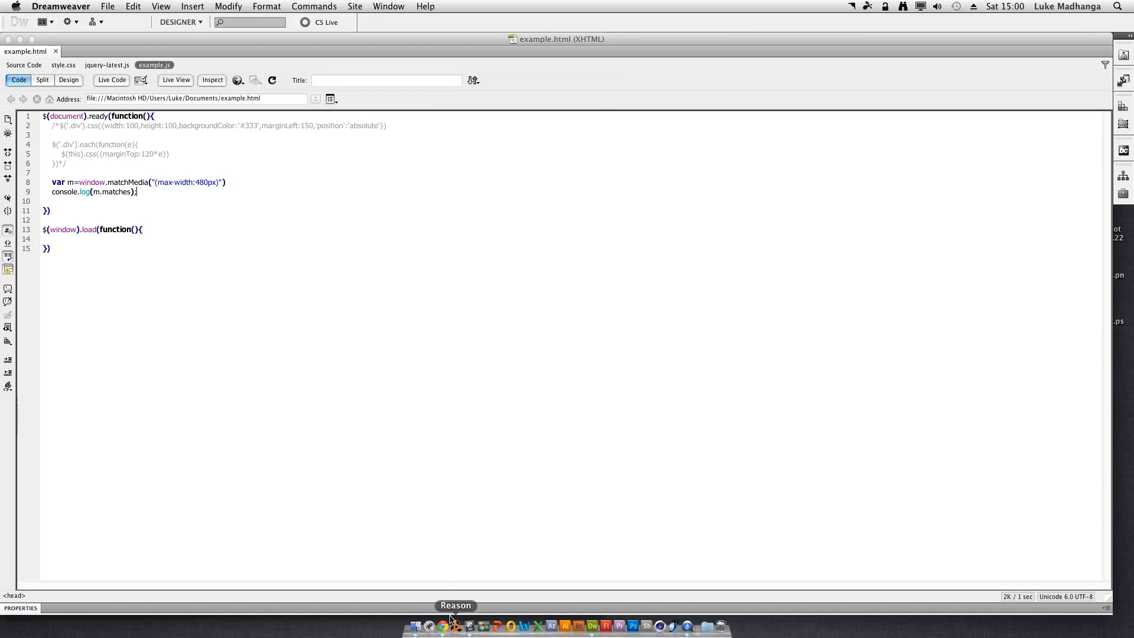
- Switch to Chrome and reload example.html so the console logs m.matches (false)
{"action": "left_click", "coordinate": [444, 625]}
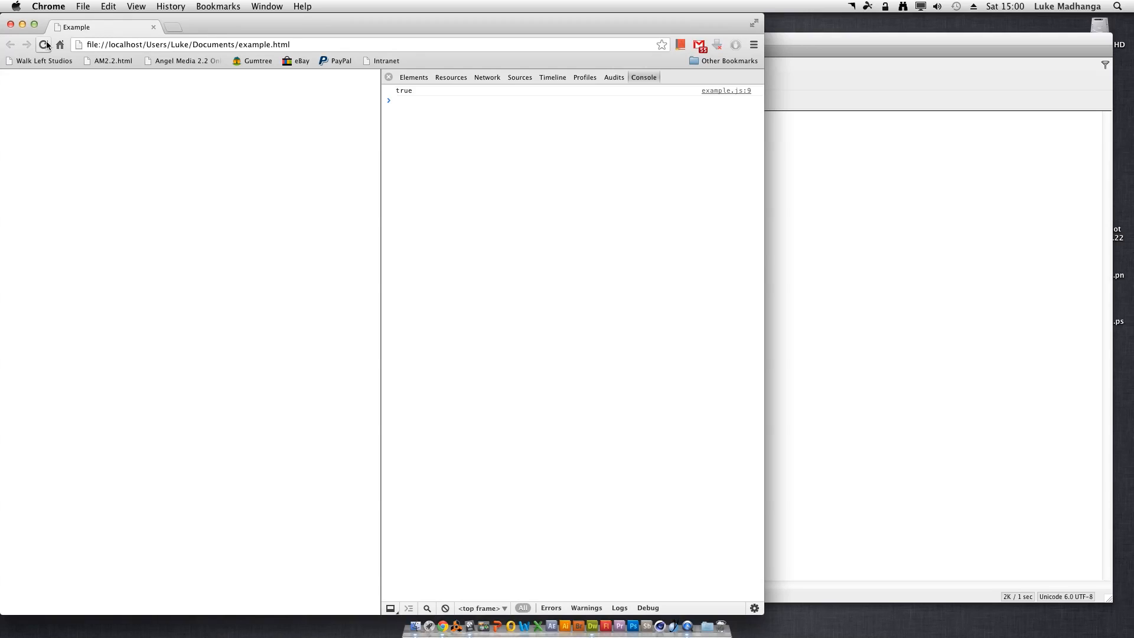
{"action": "left_click", "coordinate": [44, 43]}
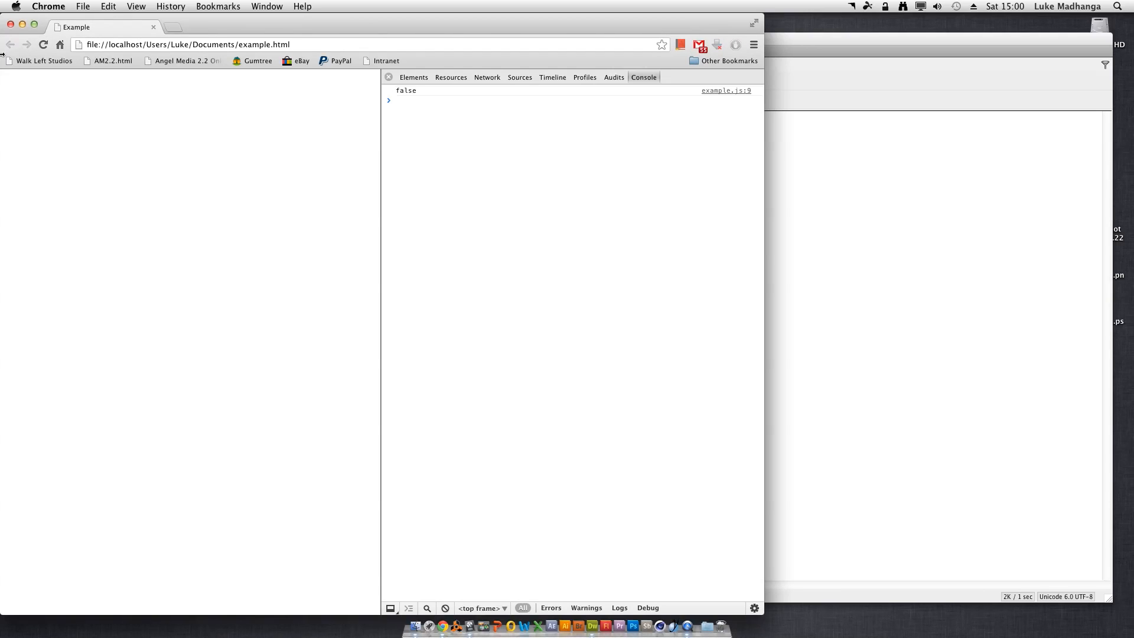
{"action": "mouse_move", "coordinate": [445, 149]}
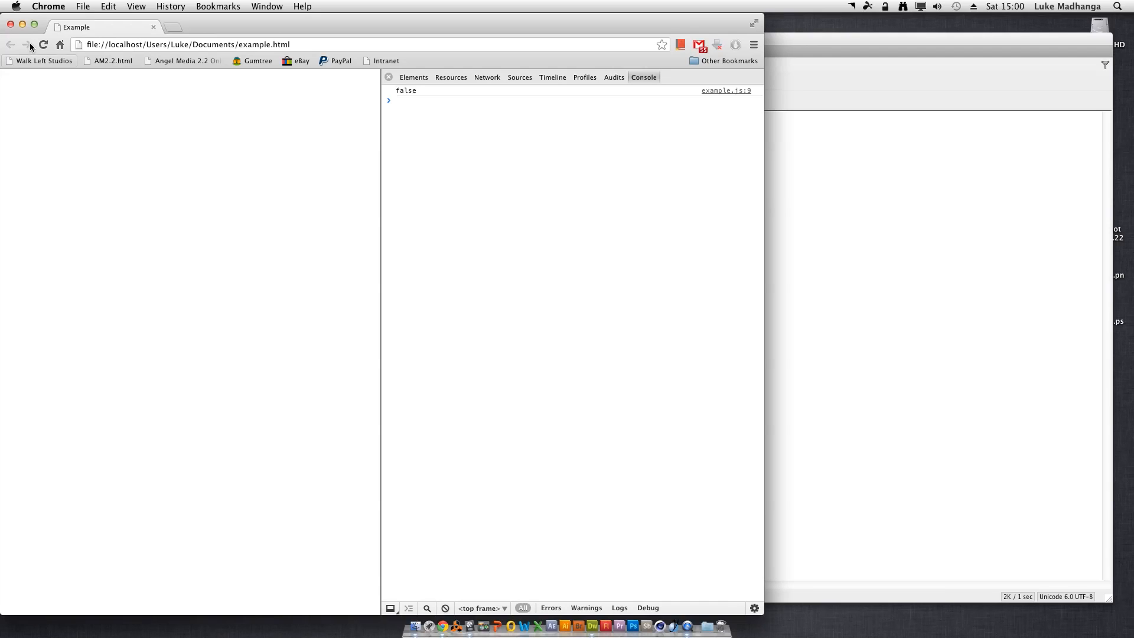
{"action": "mouse_move", "coordinate": [112, 95]}
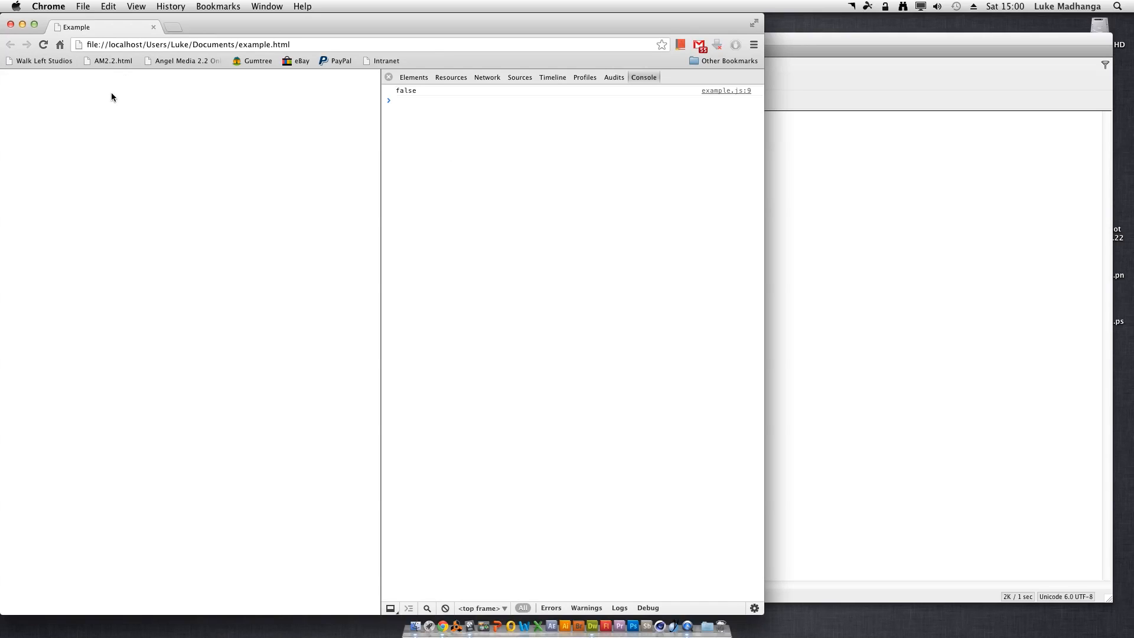